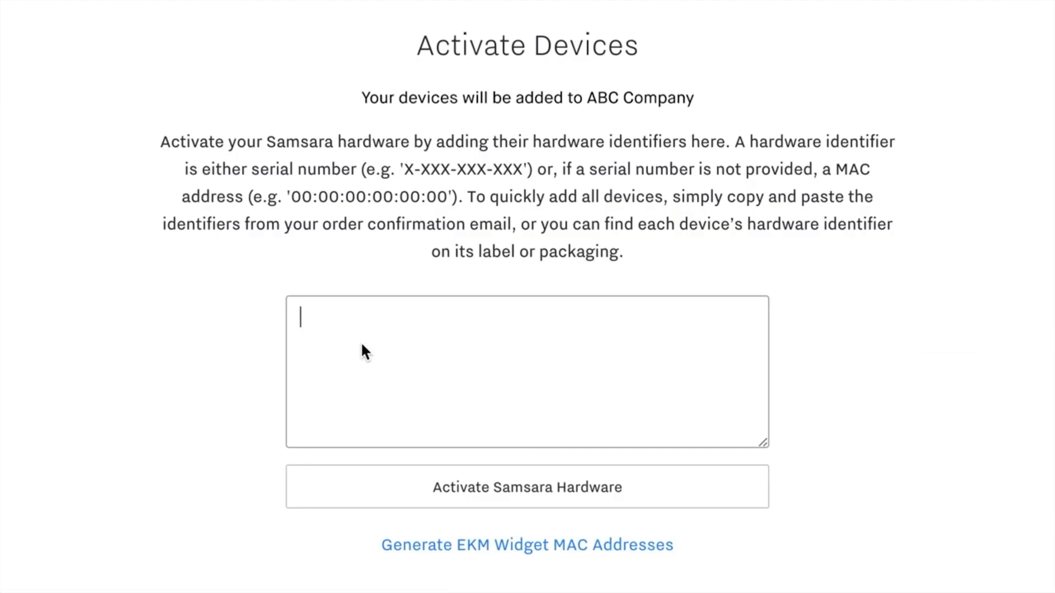
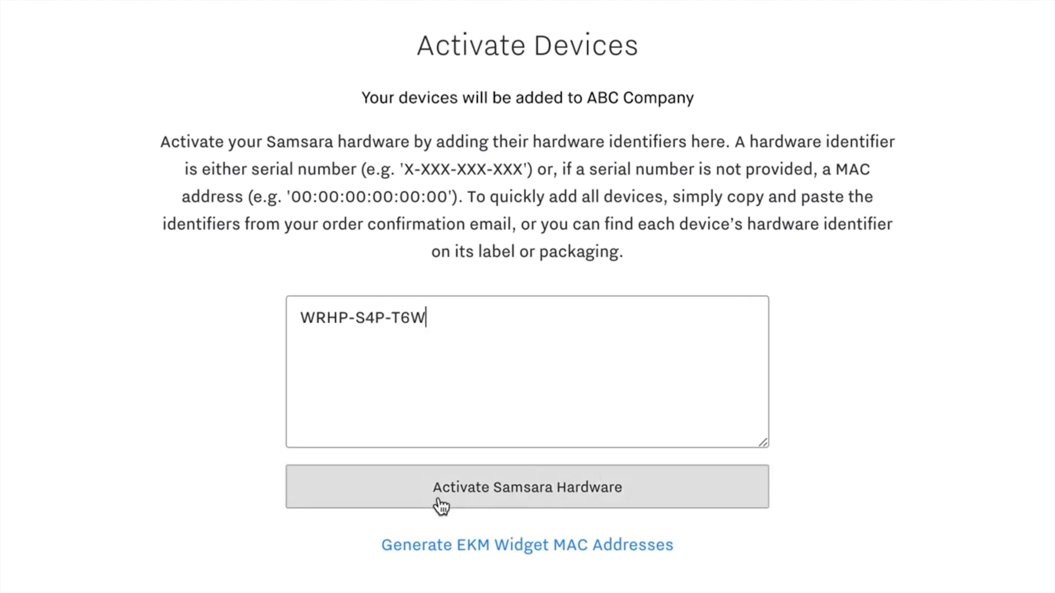
left_click(526, 486)
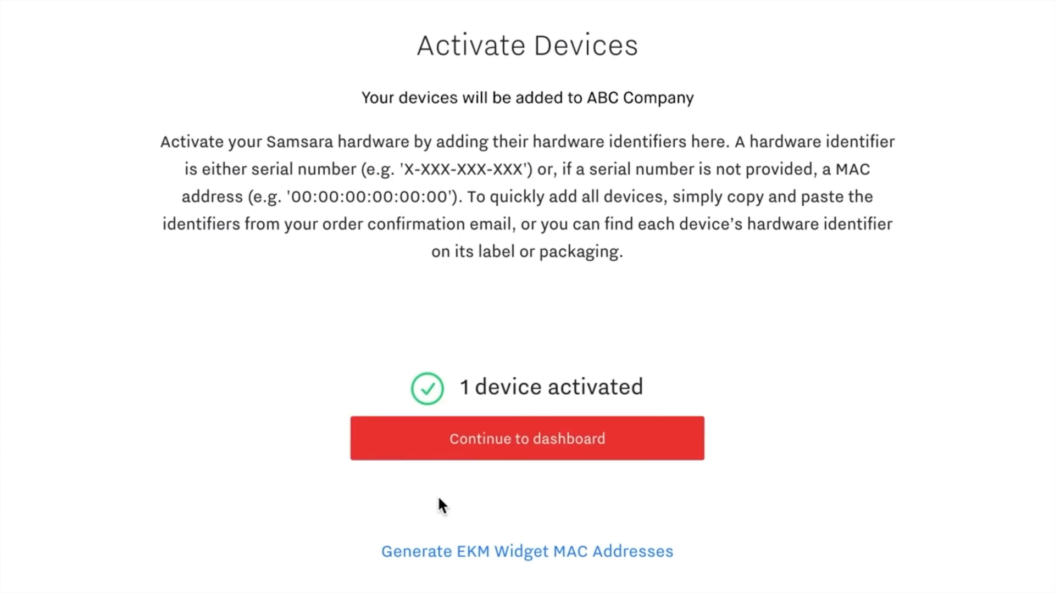
left_click(526, 438)
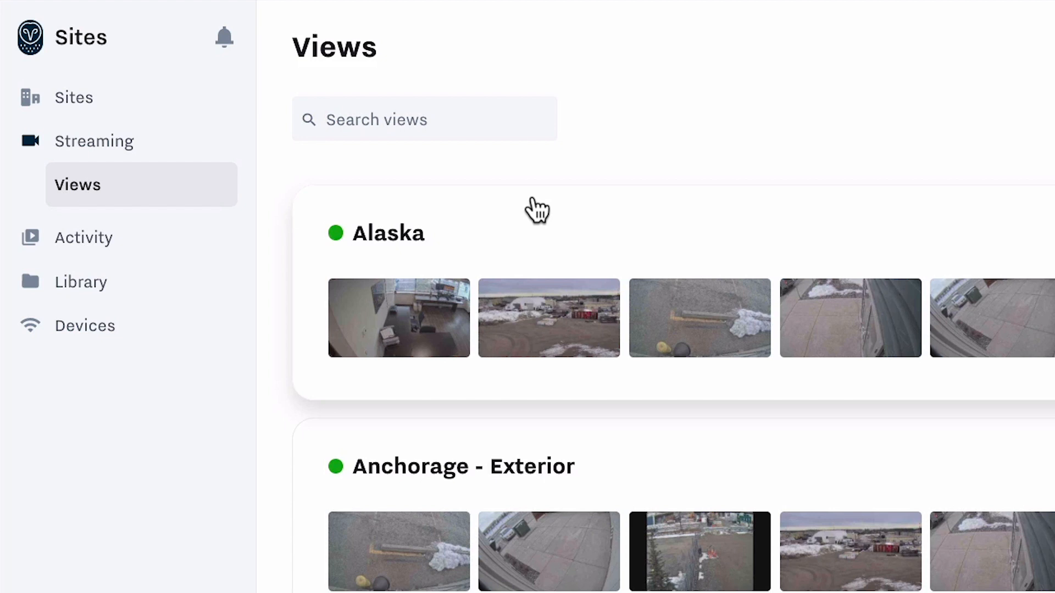
From Devices > Site Gateways, view Anchorage HQ's connectivity diagnostics
scroll("down", 3)
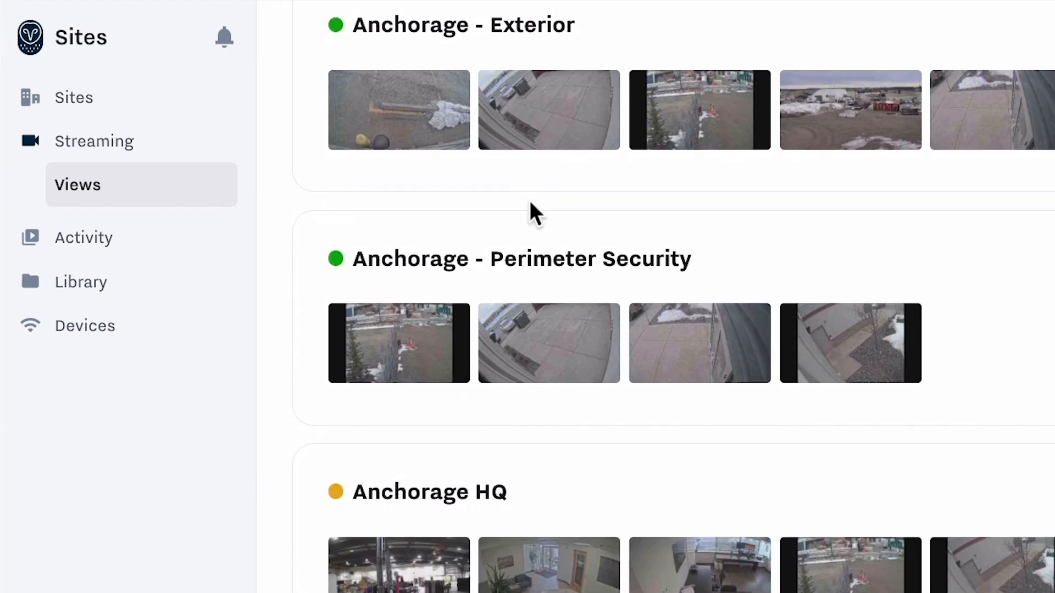
left_click(86, 272)
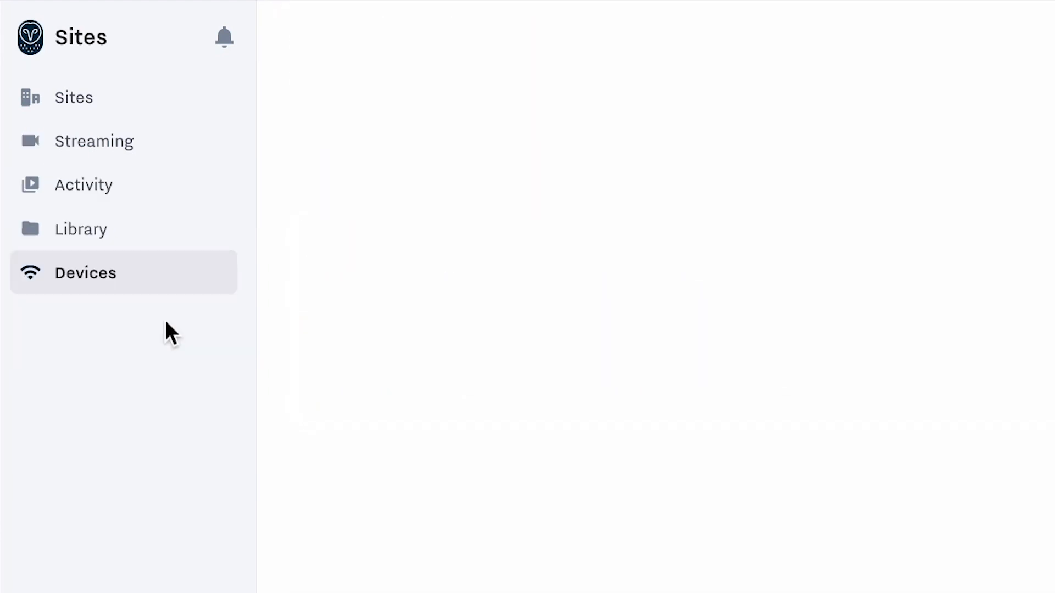
left_click(86, 272)
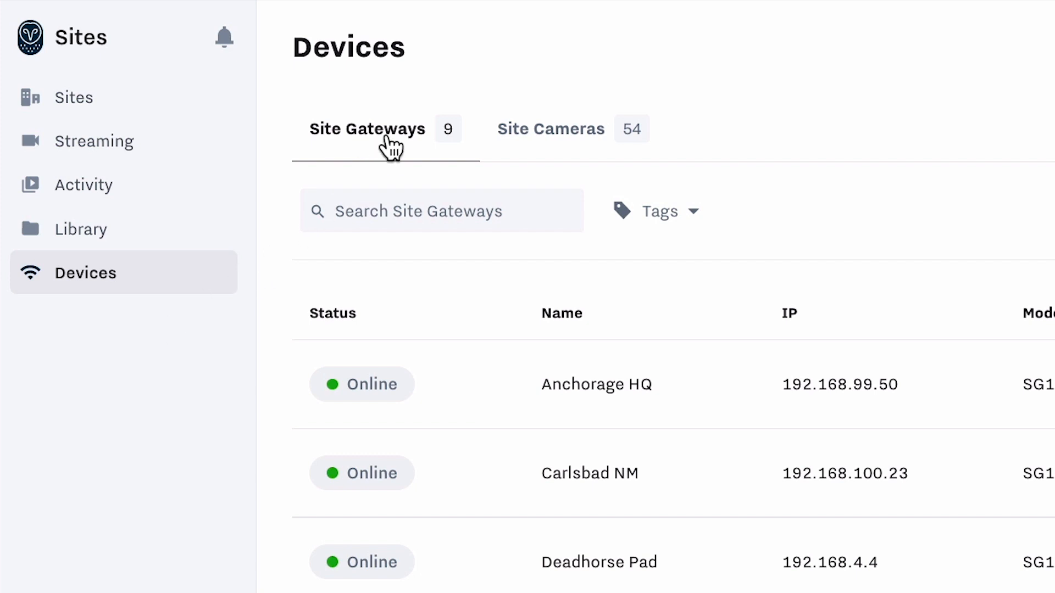
left_click(596, 384)
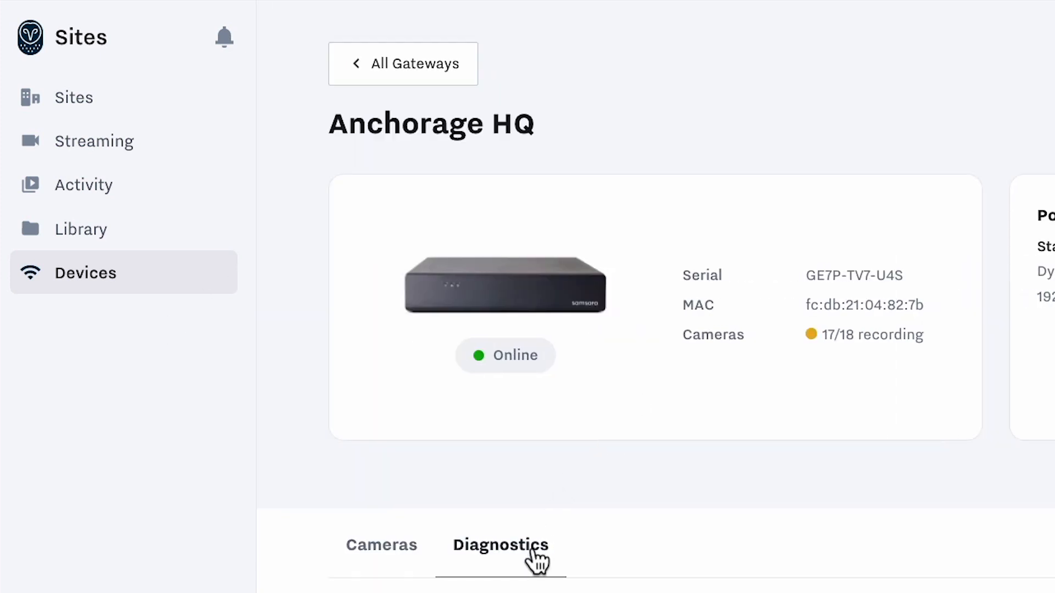
left_click(501, 545)
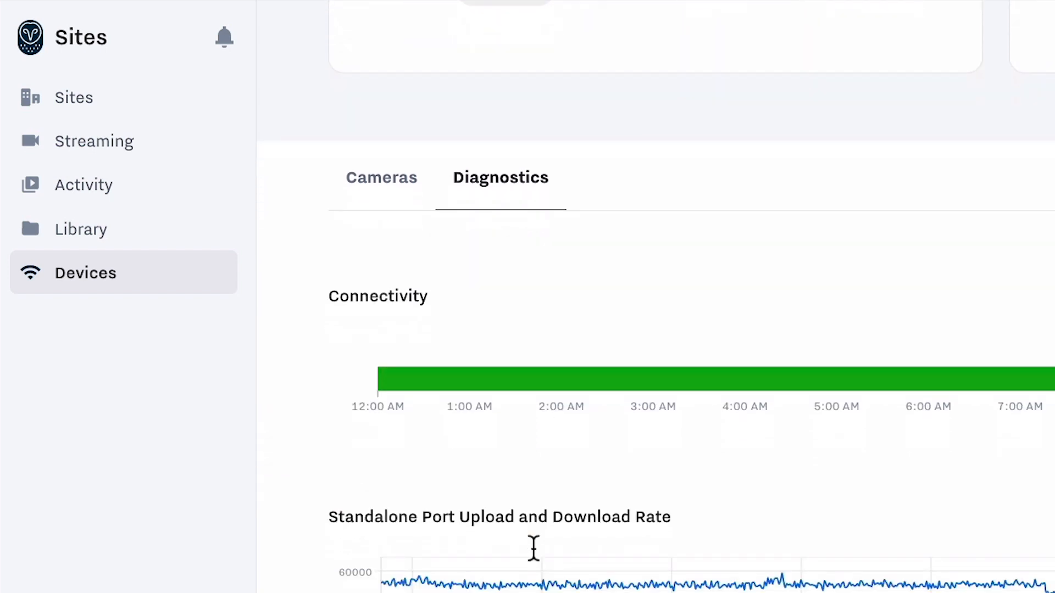
scroll("down", 3)
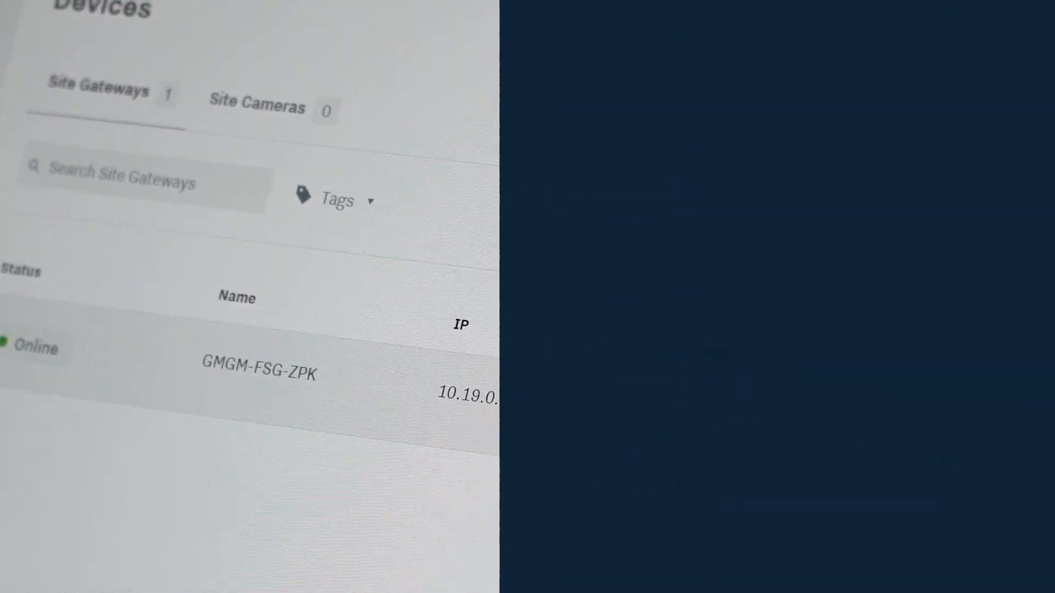
In the gateway's network settings, set 8-Port Switch to Statically Configure IP Address
left_click(259, 374)
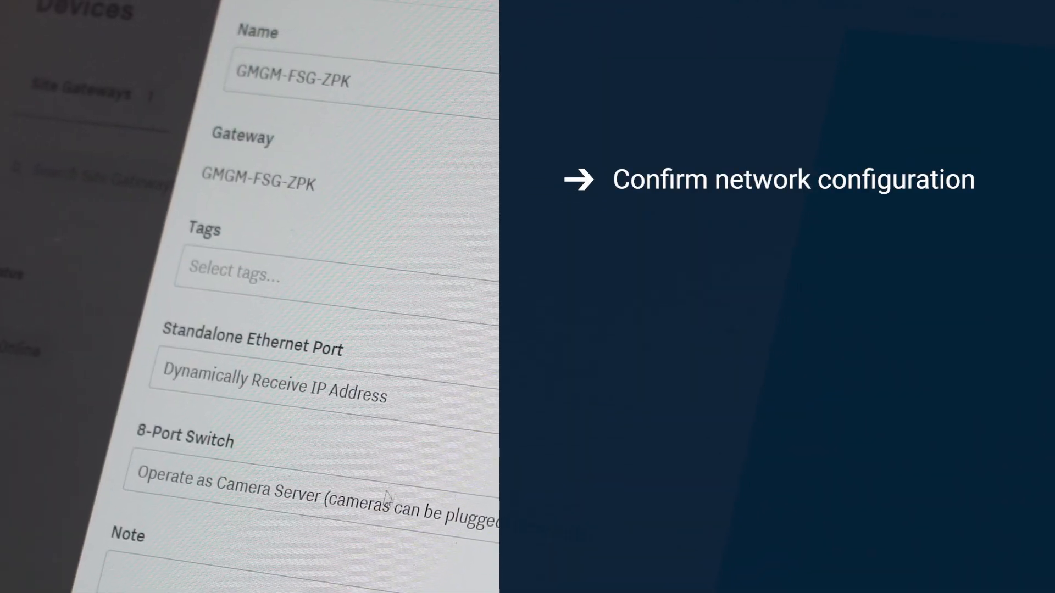
left_click(289, 481)
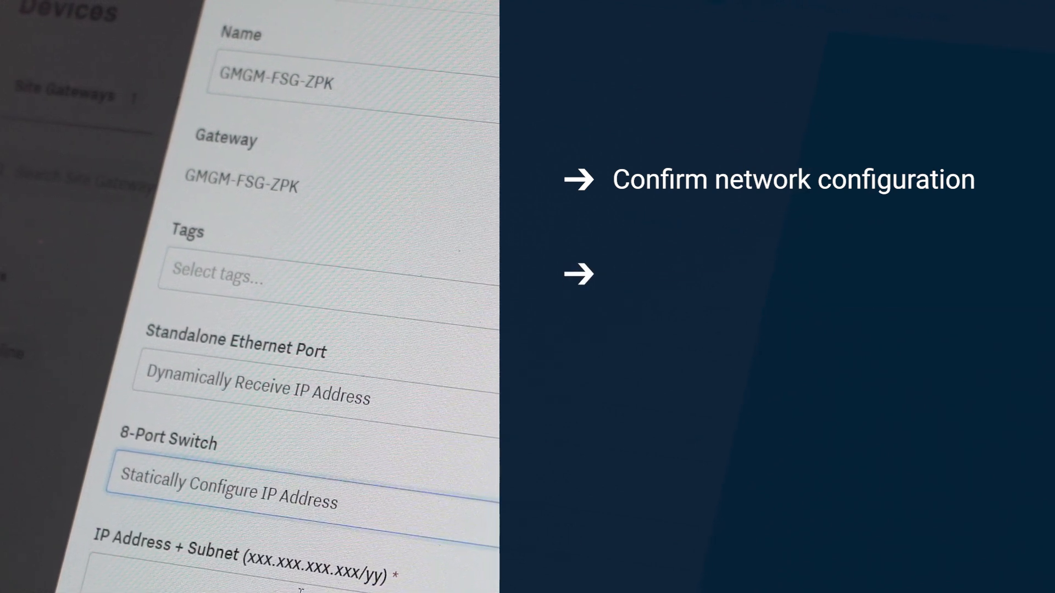
scroll("down", 3)
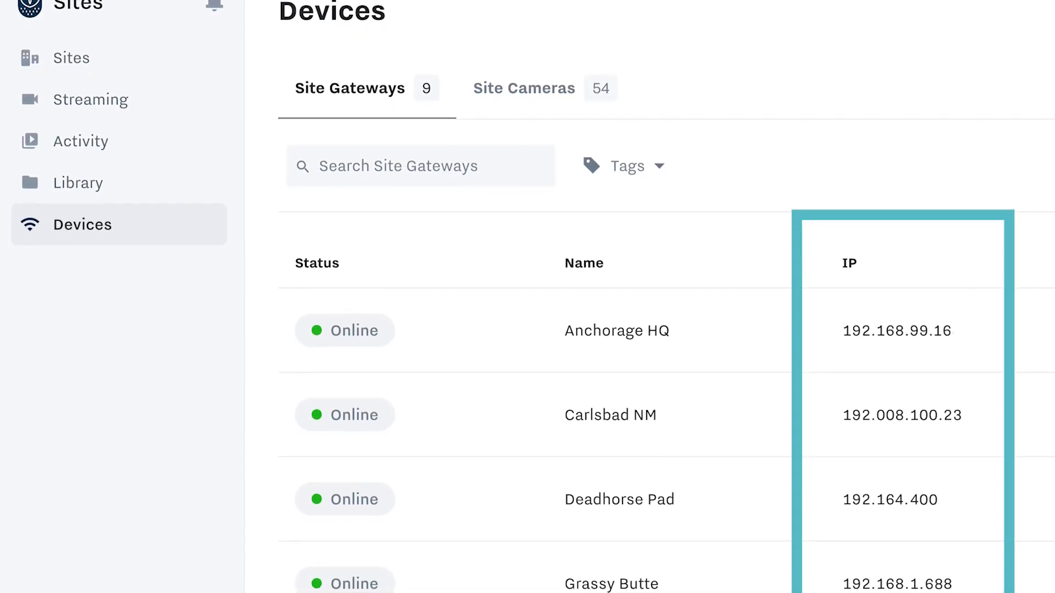
Name the new camera site 'Vehicle Wareho' in the Add Cameras site field
scroll("down", 3)
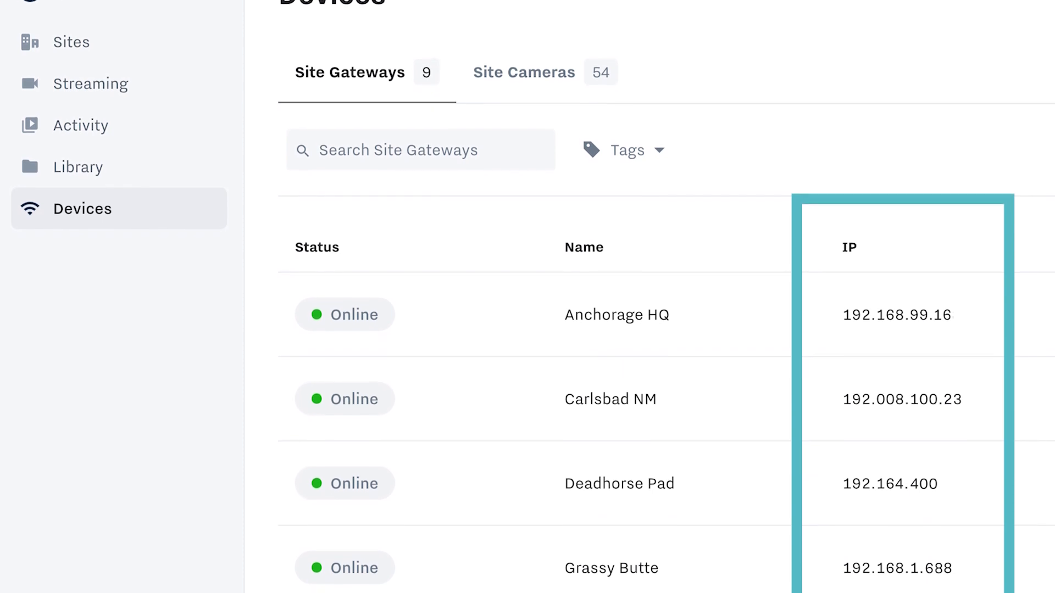
type("Vehicle Ware")
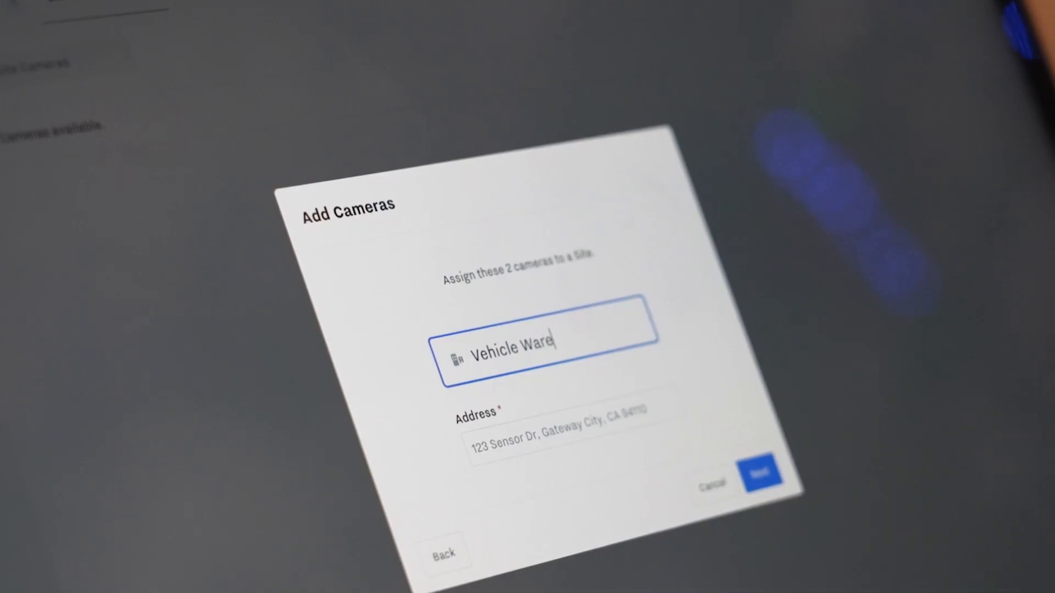
type("ho")
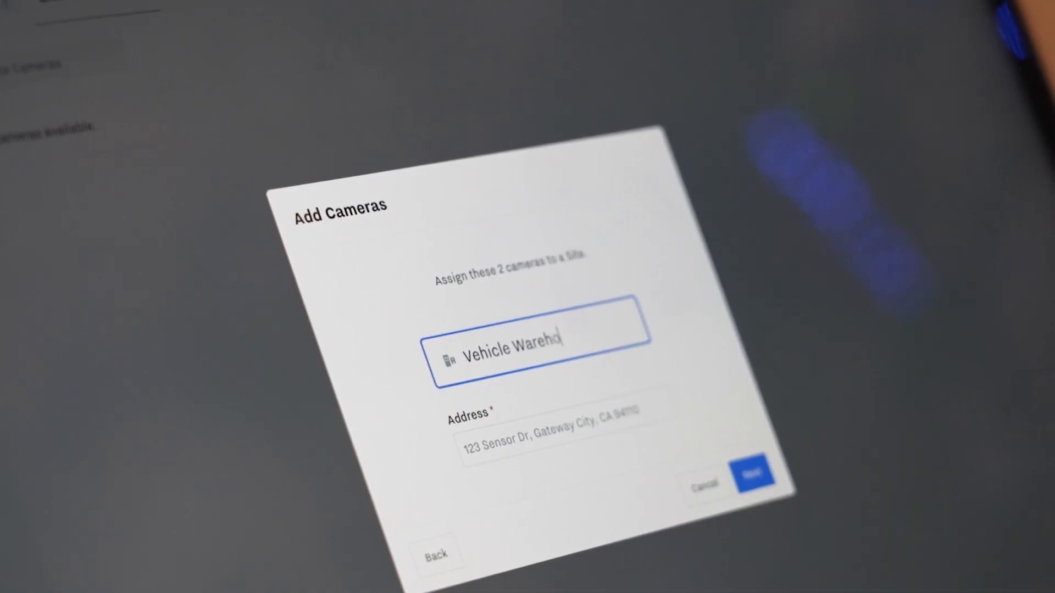